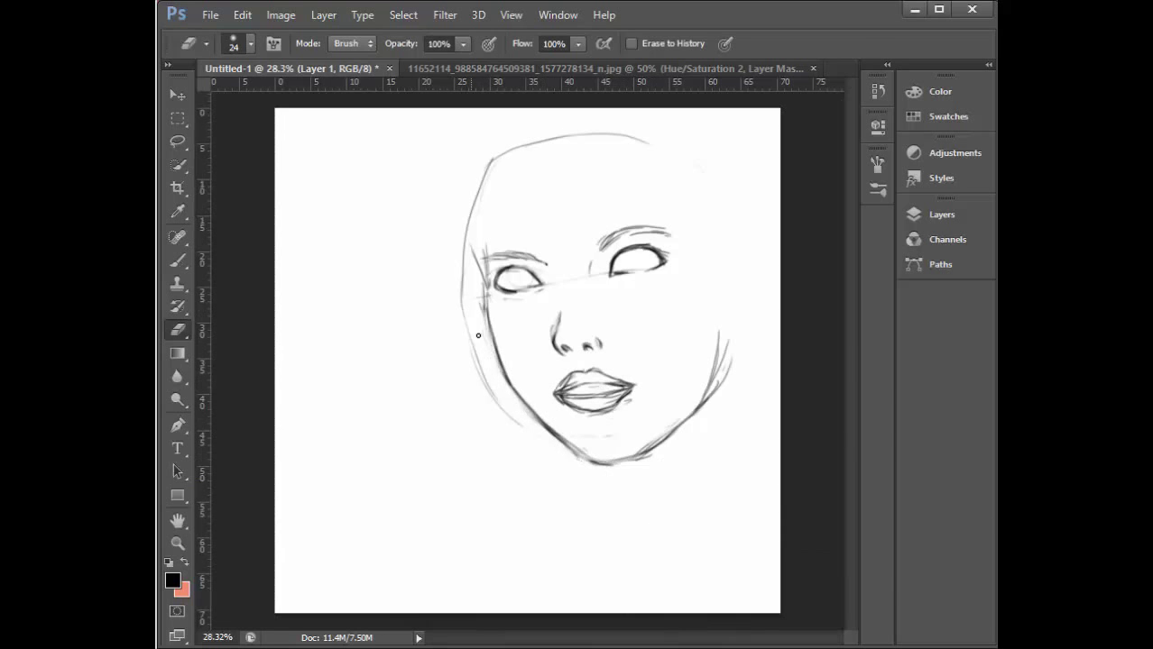
- Sketch the jaw and neck lines, then reshape the face with the Liquify filter
left_click(176, 143)
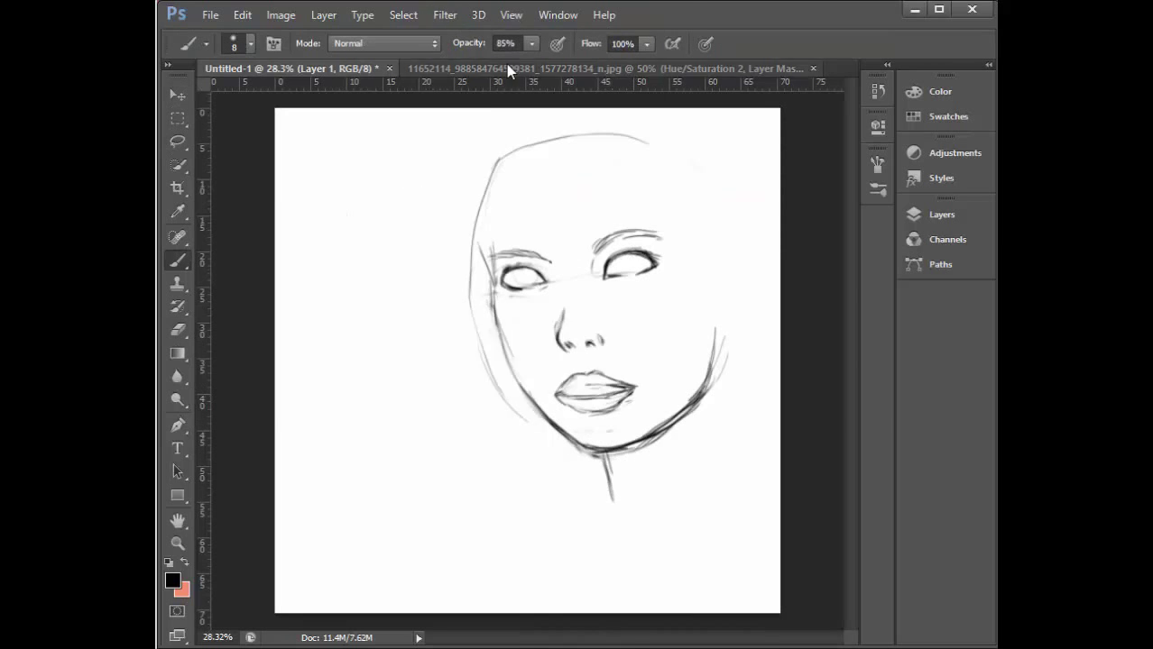
left_click(444, 15)
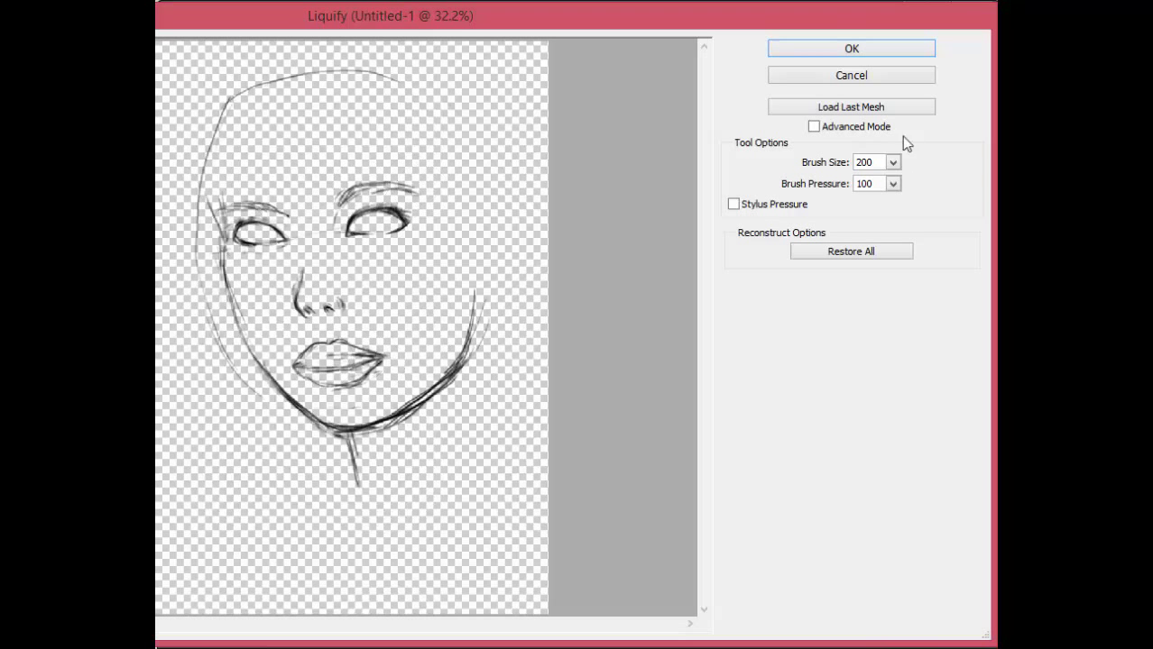
left_click(852, 47)
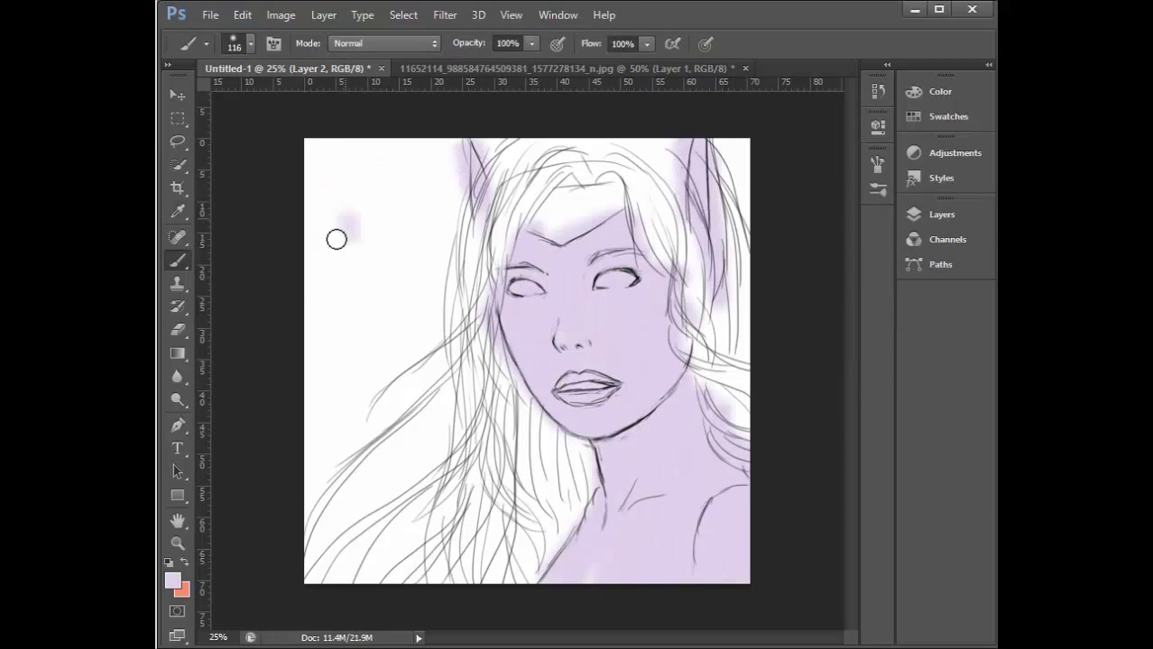
- Paint purple skin shading, blend it with the Mixer Brush and darken the shadow under the jaw
left_click(249, 43)
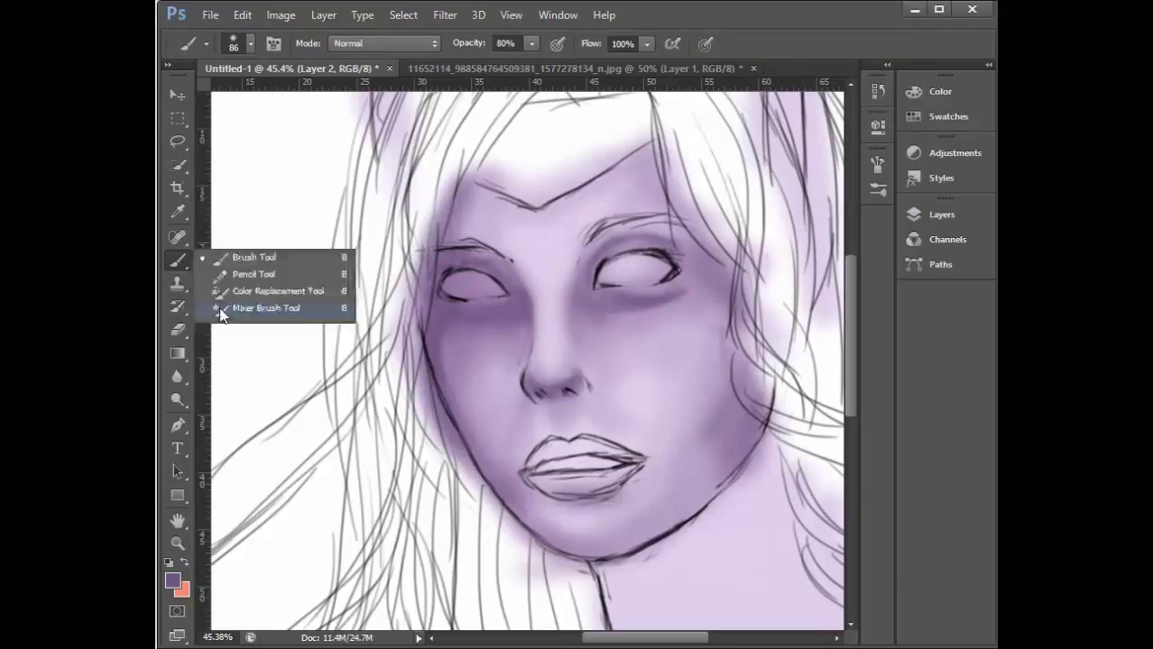
left_click(267, 306)
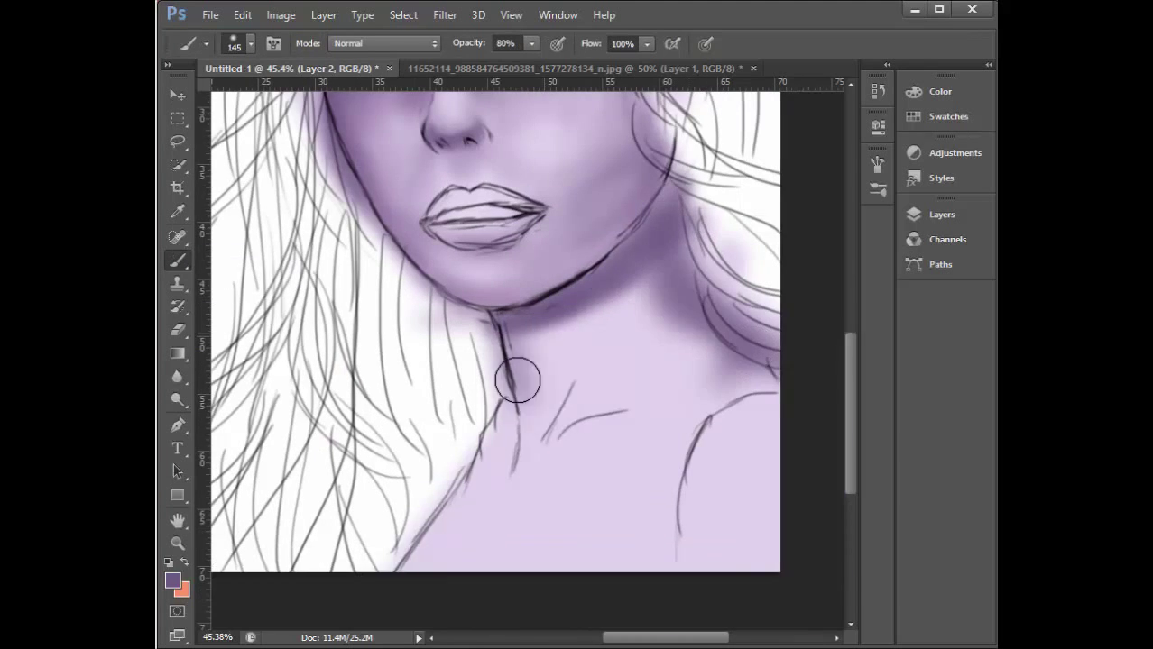
left_click(177, 260)
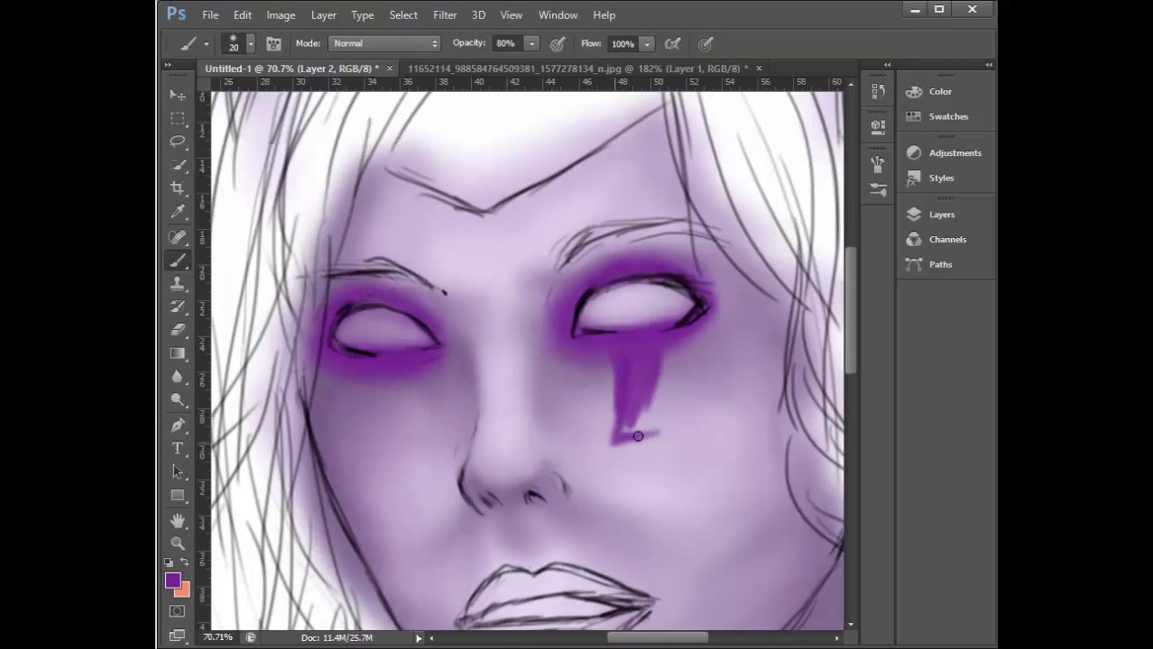
- Paint the lightning-bolt shape under the eye and blend the cheek shading with a new colour
left_click_drag(638, 437, 682, 321)
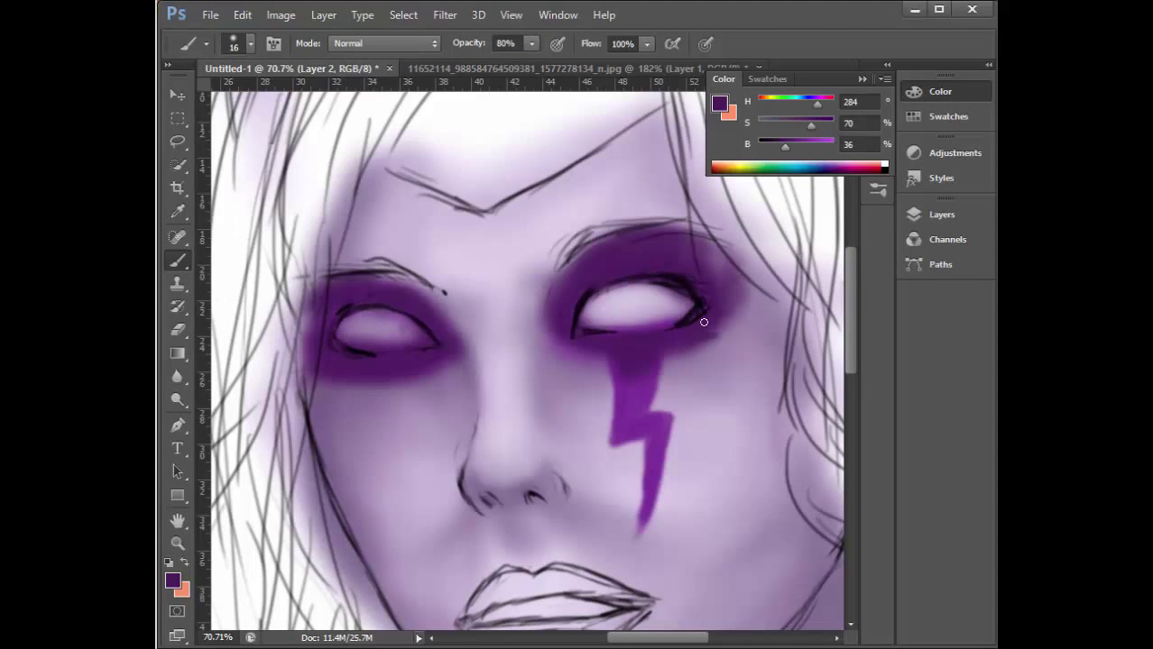
left_click(176, 260)
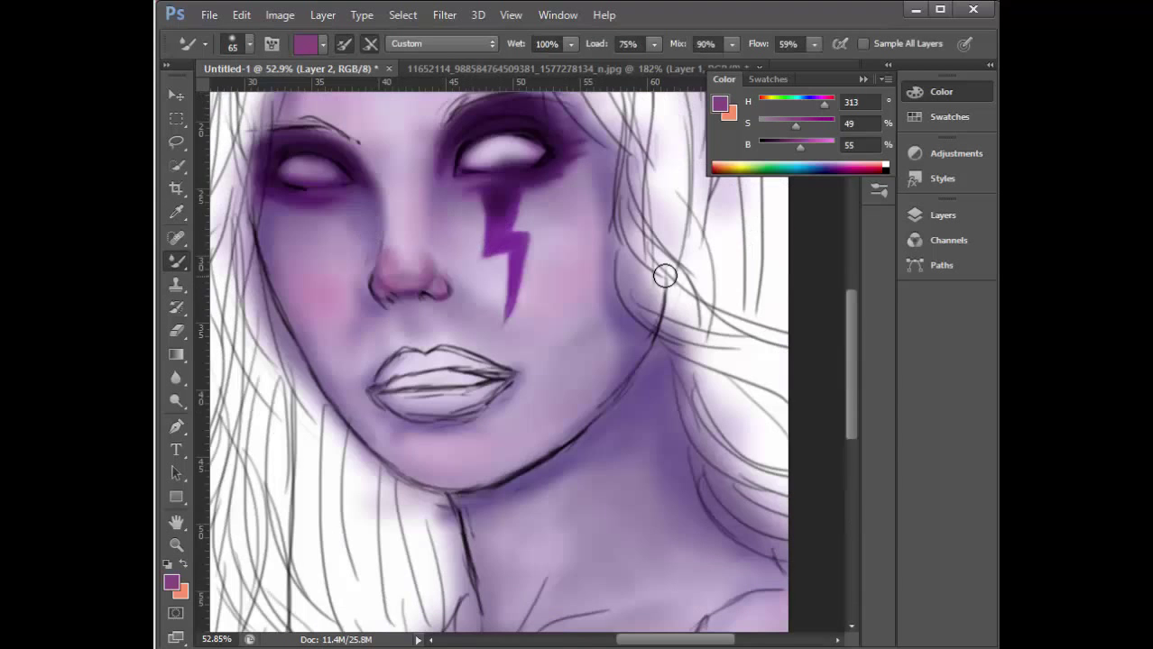
left_click(177, 285)
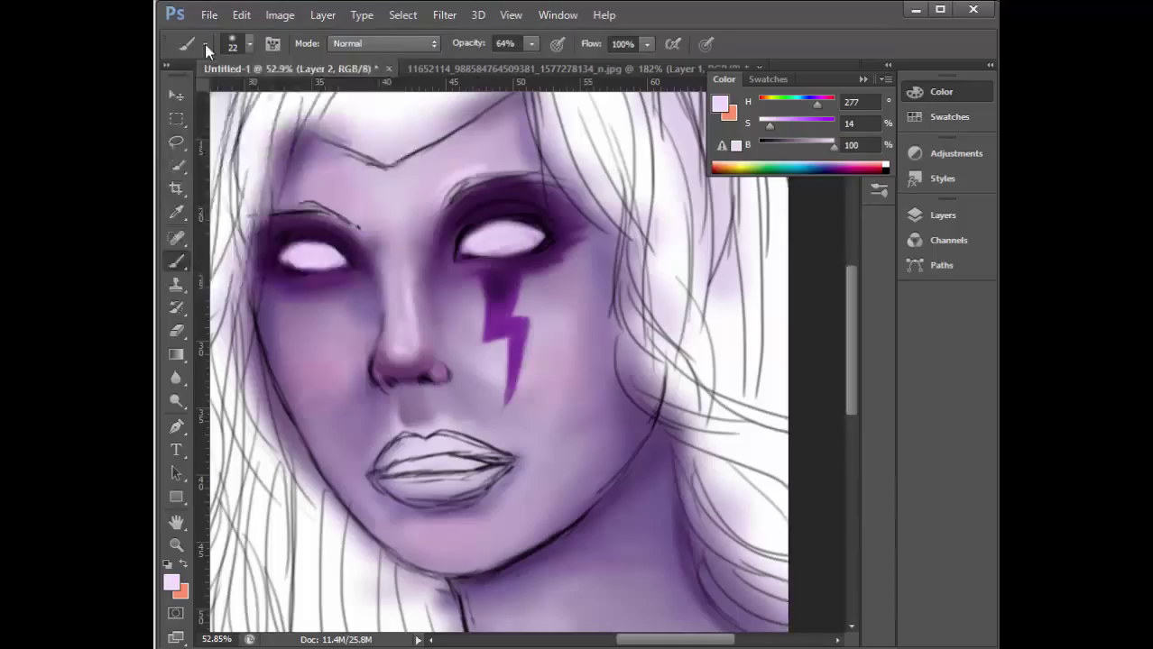
- Paint bright glow inside the eyes, sample a colour and blend dark eyebrow strokes
left_click(176, 261)
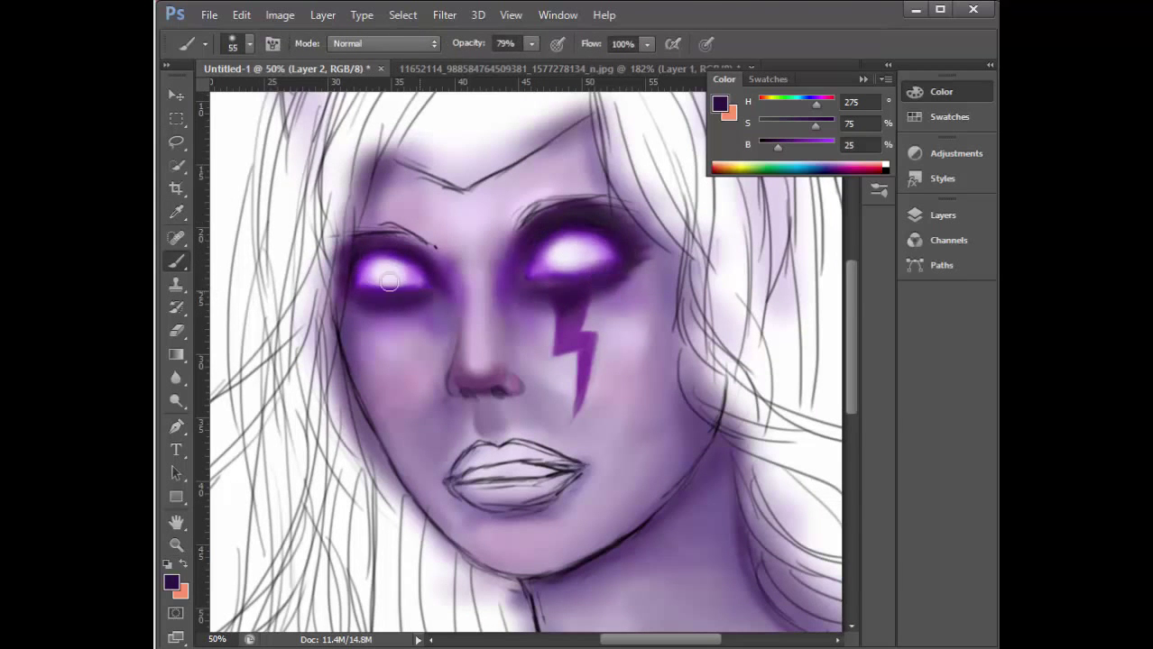
left_click(177, 213)
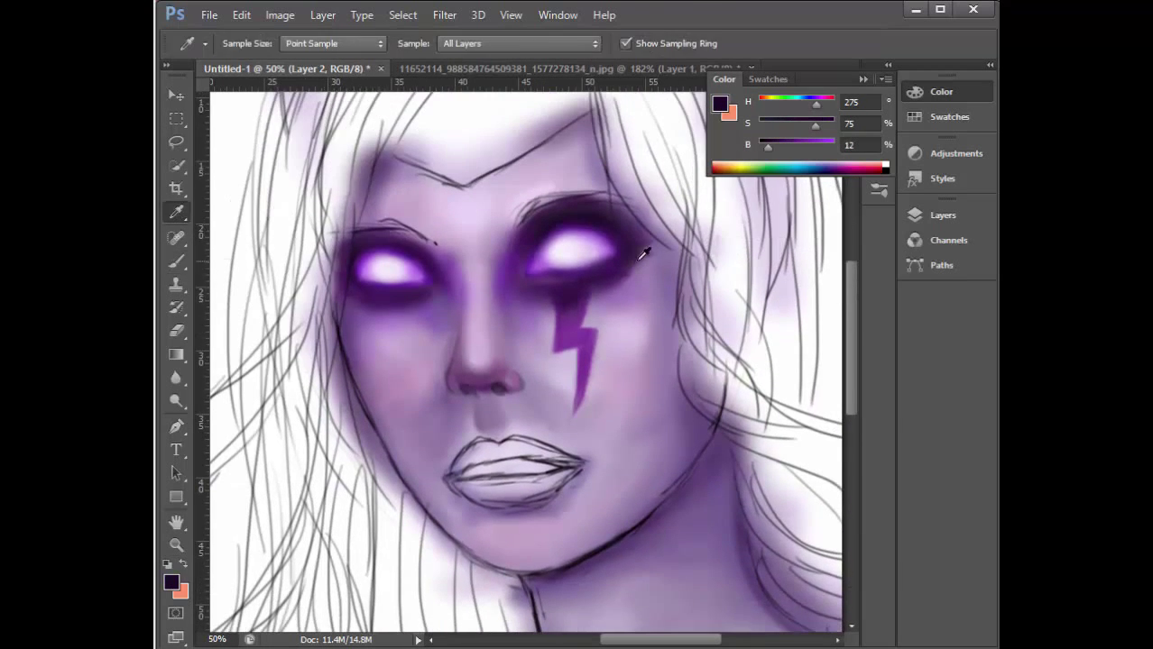
left_click(577, 238)
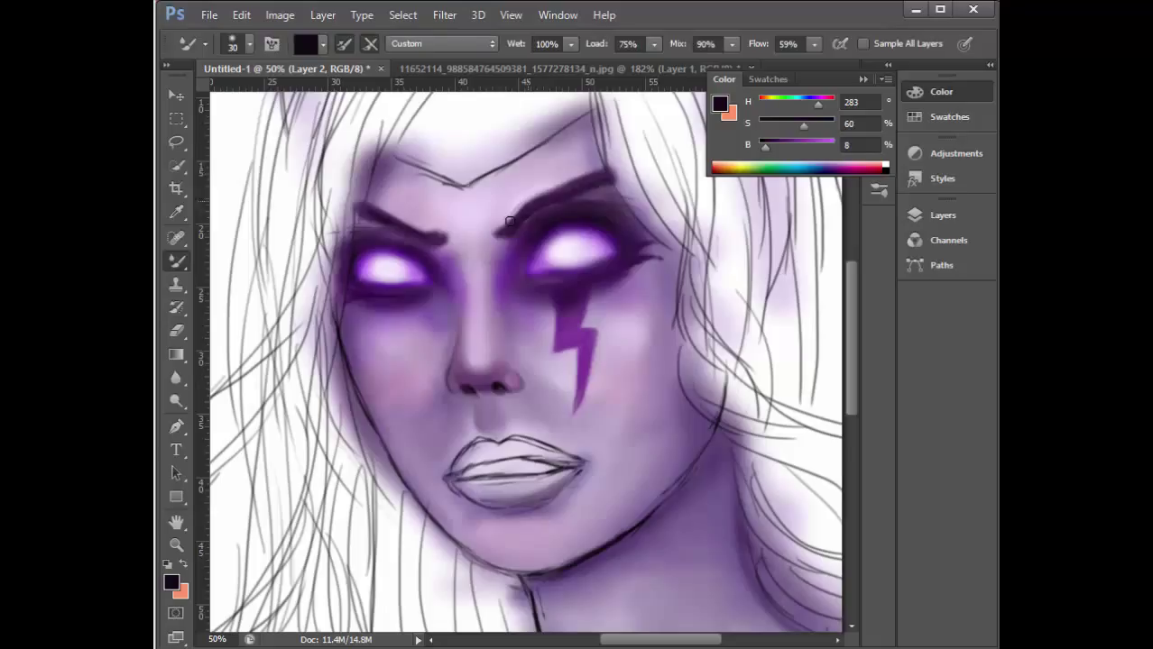
left_click(177, 236)
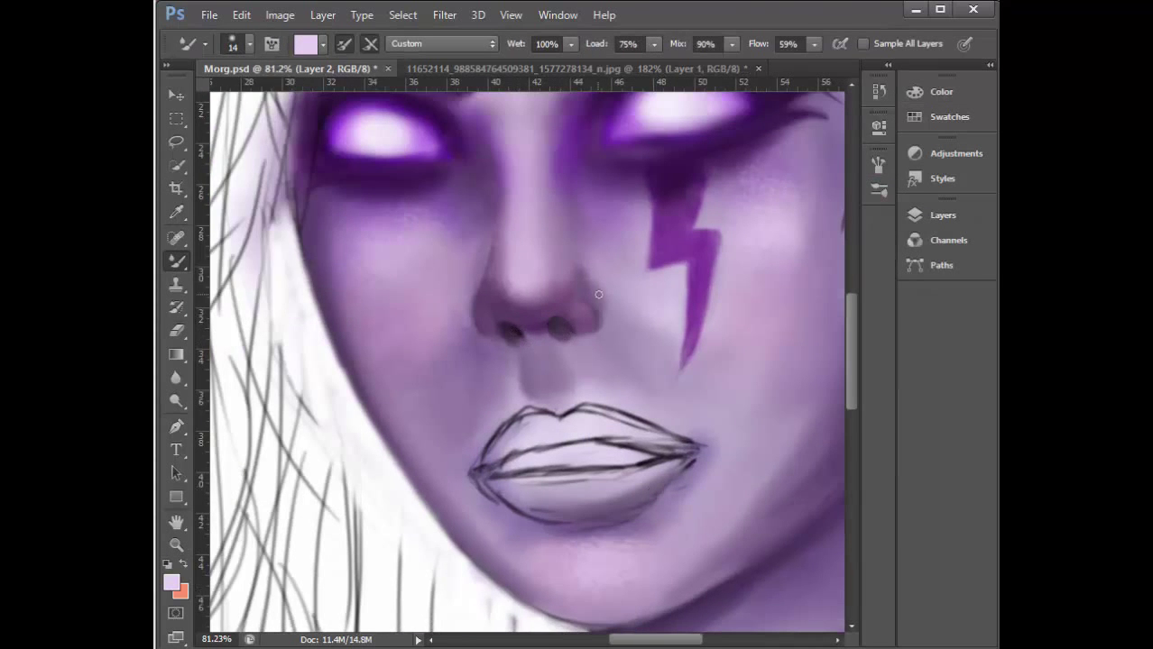
- Paint dark purple lips with blended pale highlights and shape the headpiece on the forehead
scroll("down", 3)
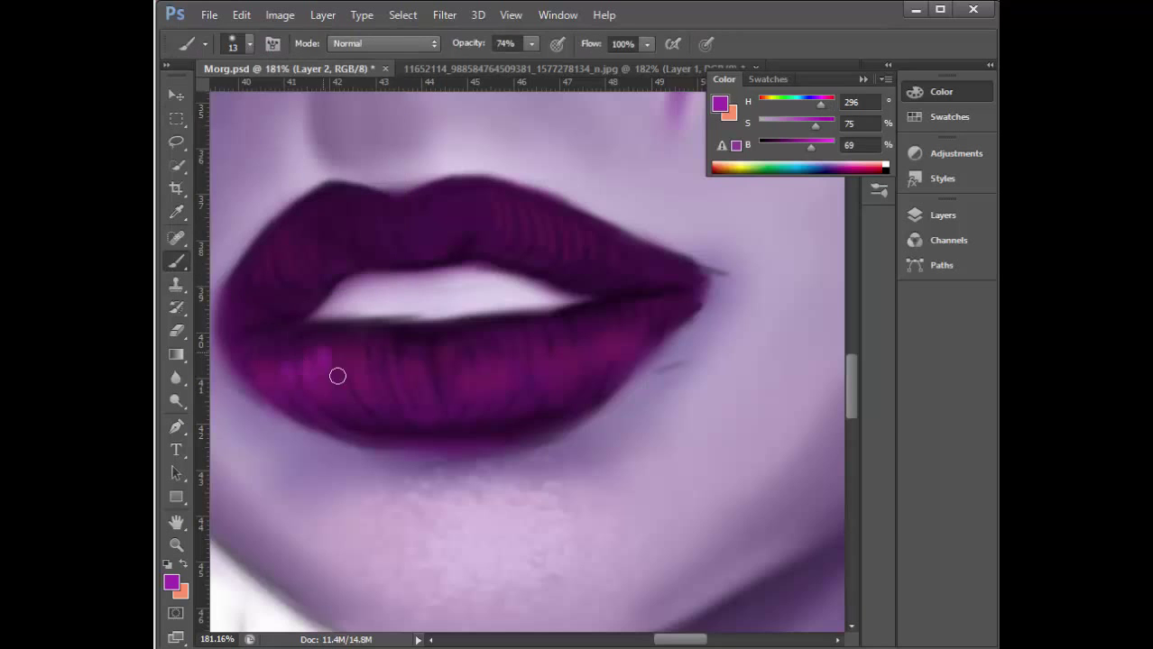
left_click(177, 545)
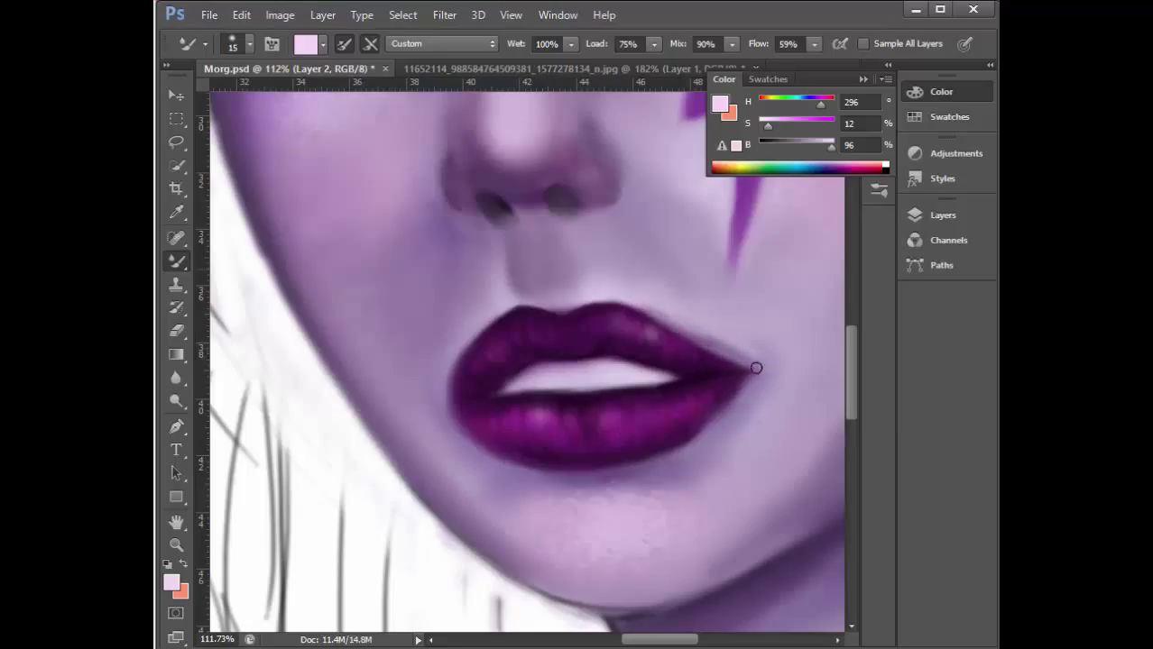
left_click(177, 545)
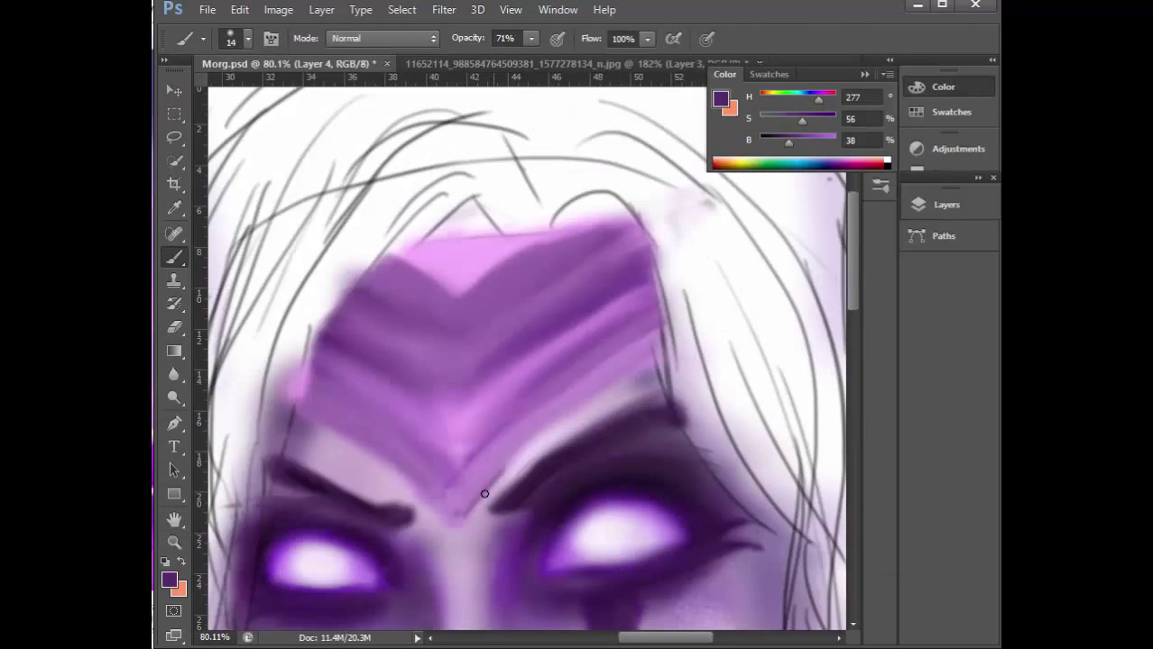
left_click_drag(483, 494, 659, 340)
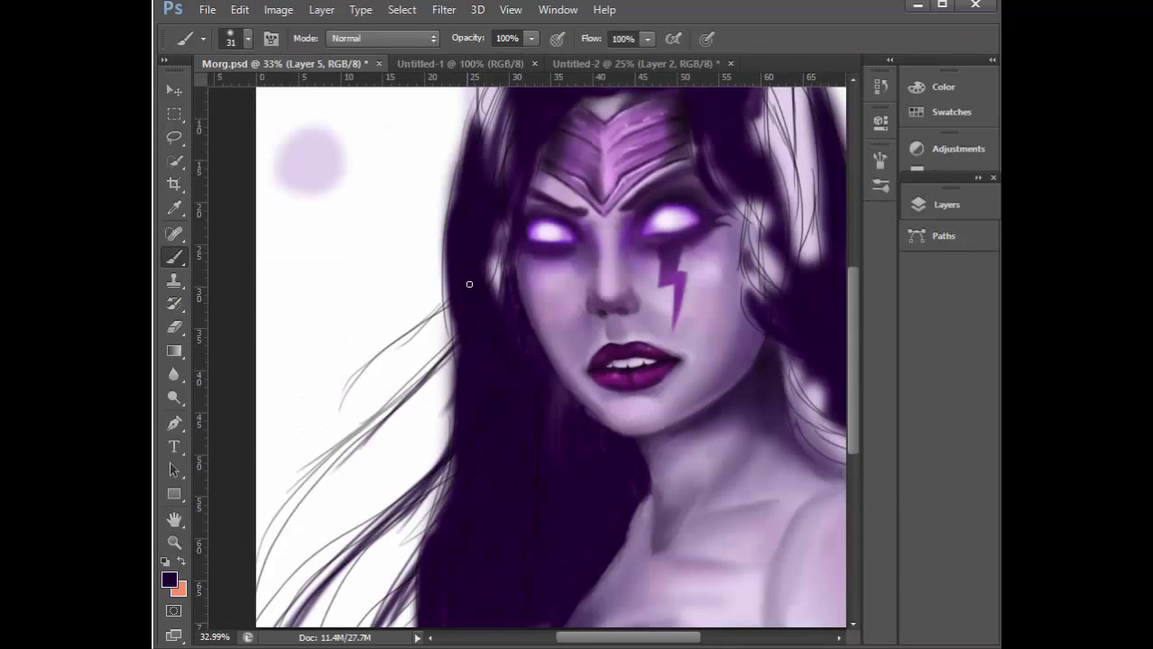
- Select the Background layer in the Layers panel to paint grey clouds behind the figure
left_click(249, 38)
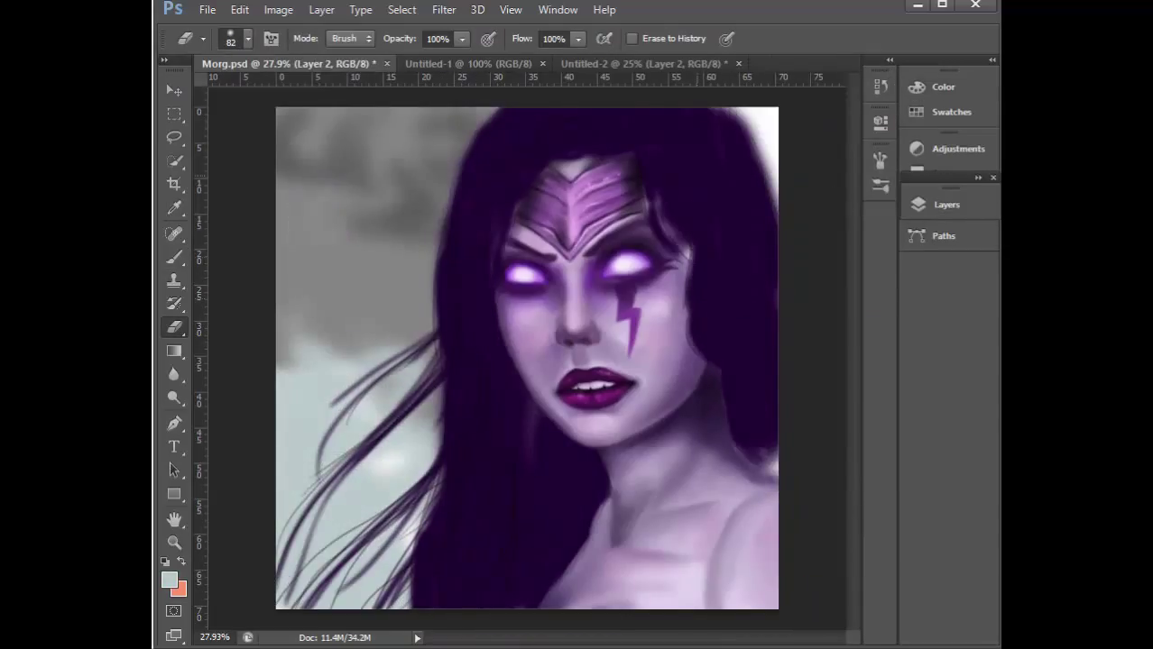
left_click(946, 204)
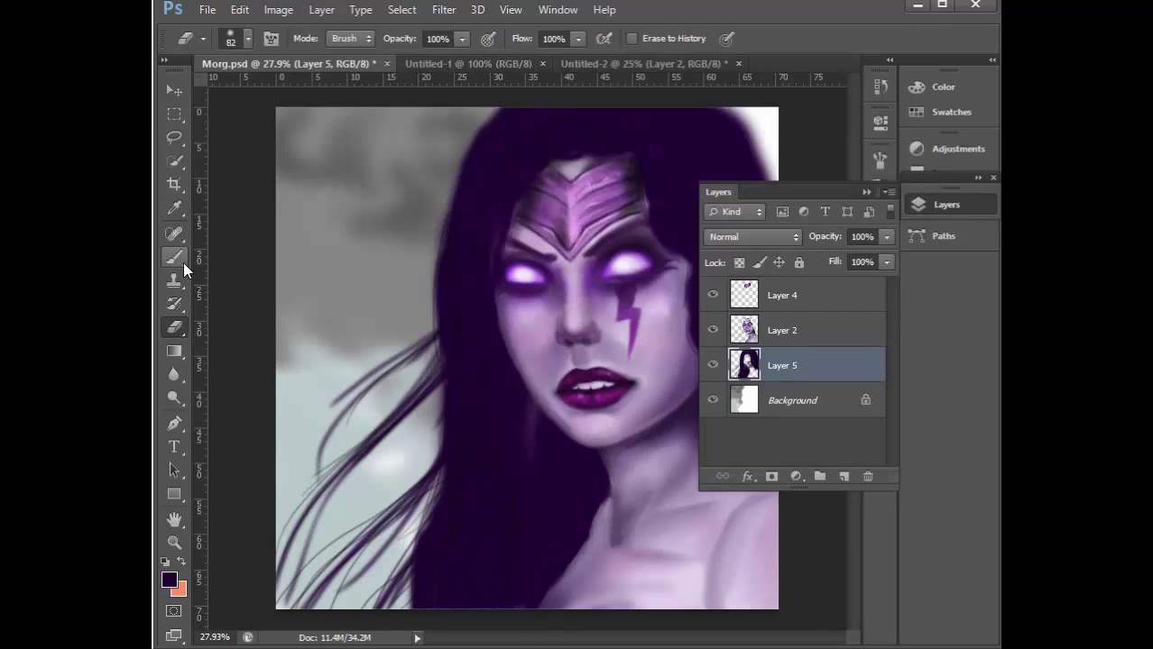
left_click(245, 38)
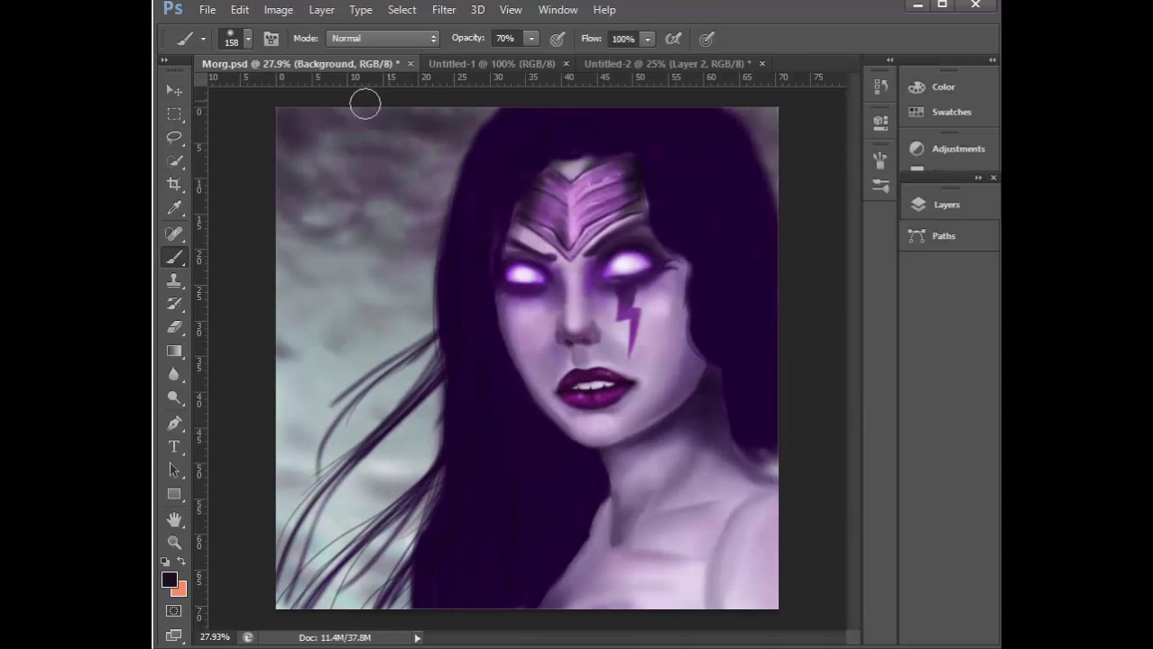
- Paint additional low-opacity purple hair strands on a new layer
left_click(945, 204)
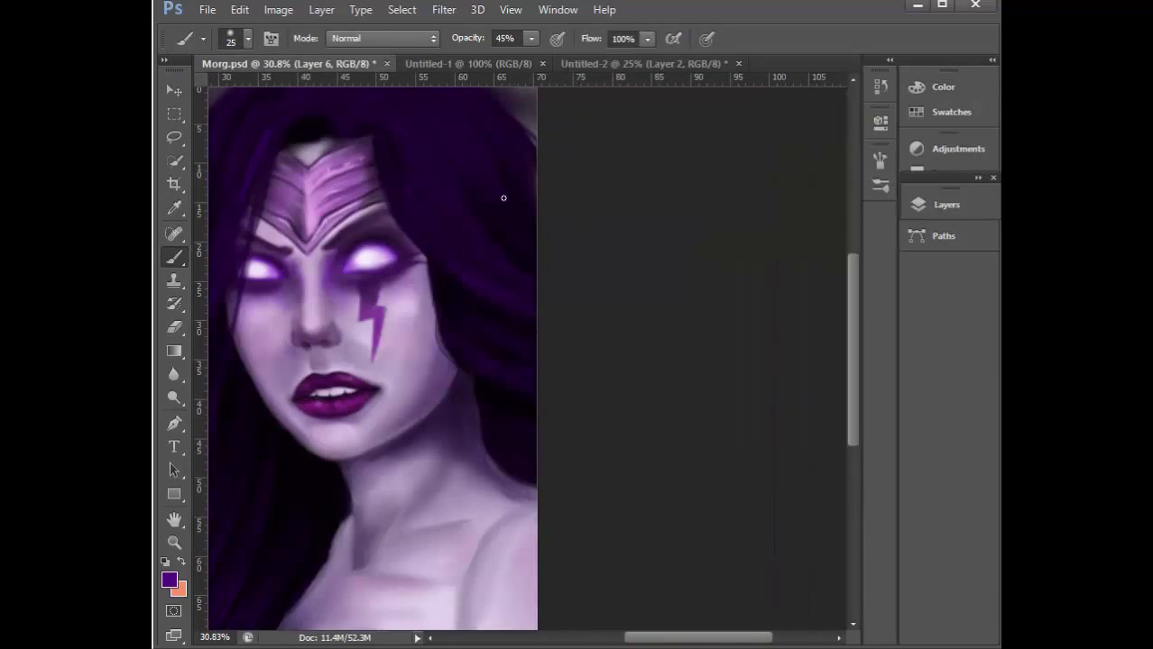
- Paint magenta light across hair and shoulder, select Layer 4 and apply Liquify warping
left_click_drag(700, 638, 602, 638)
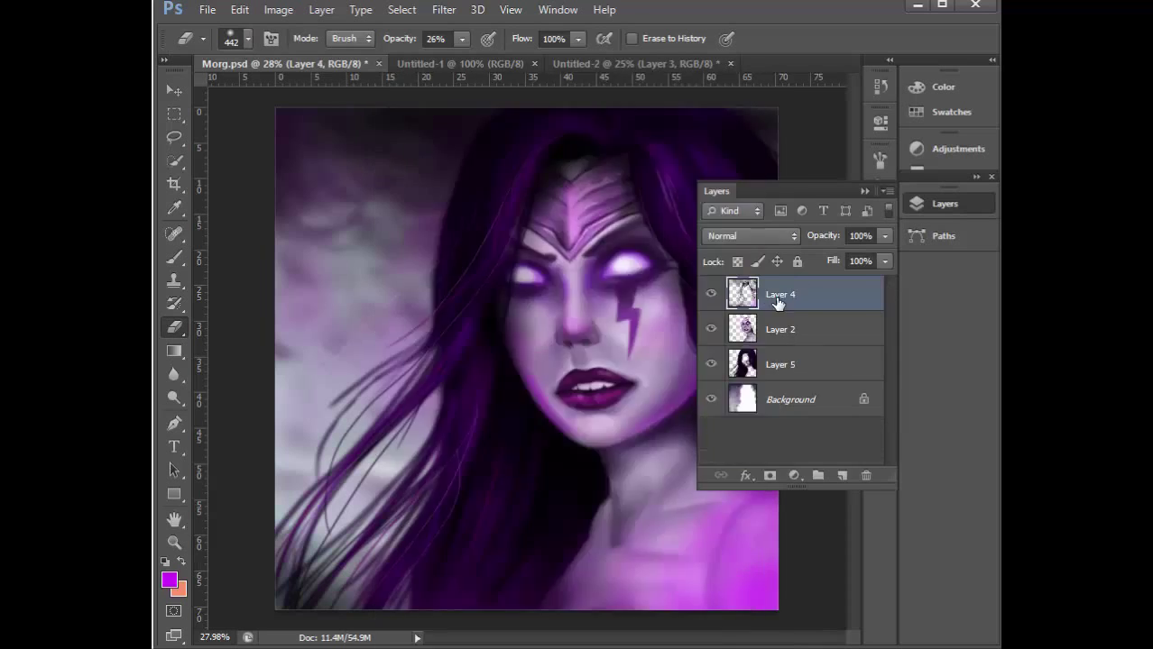
left_click(444, 10)
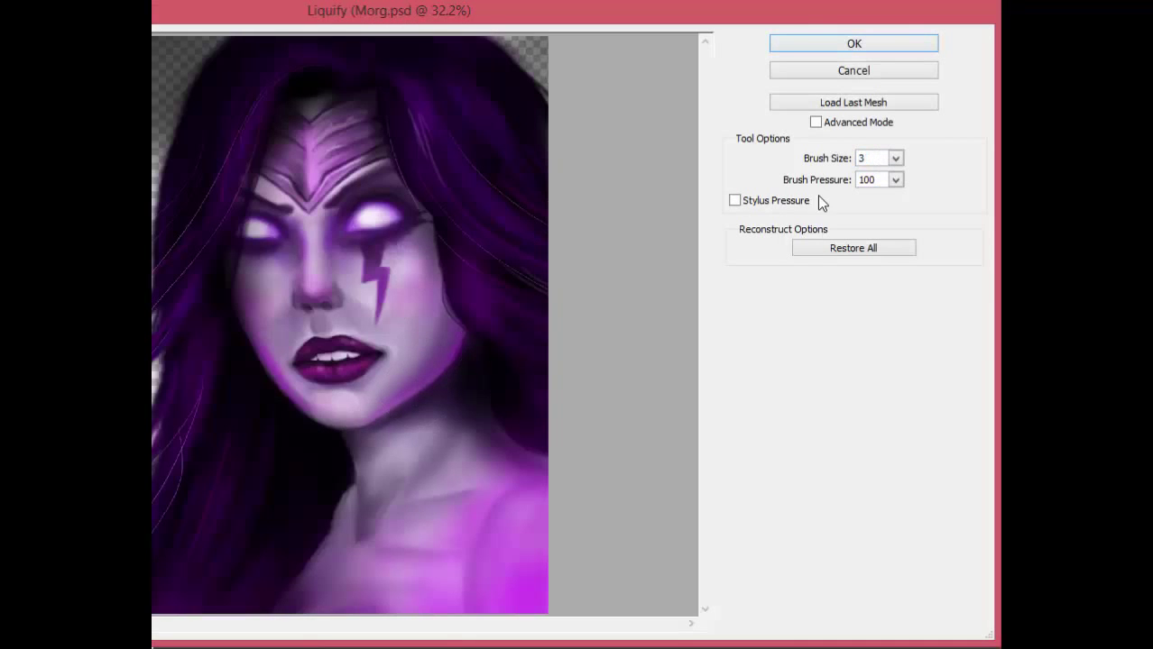
left_click(851, 43)
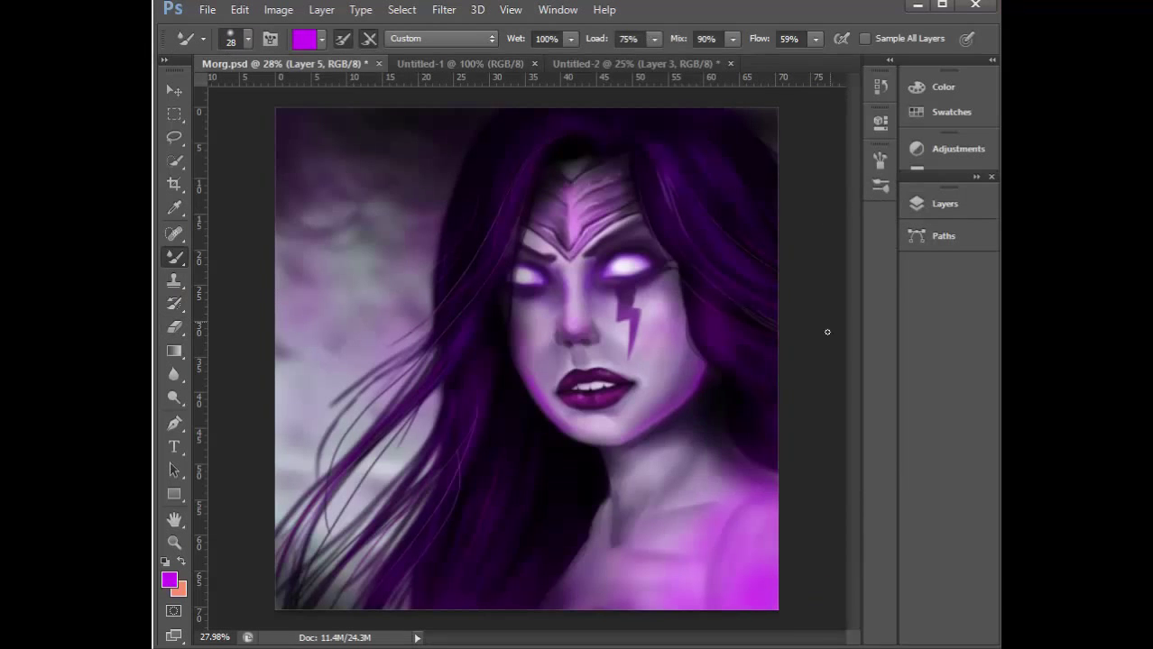